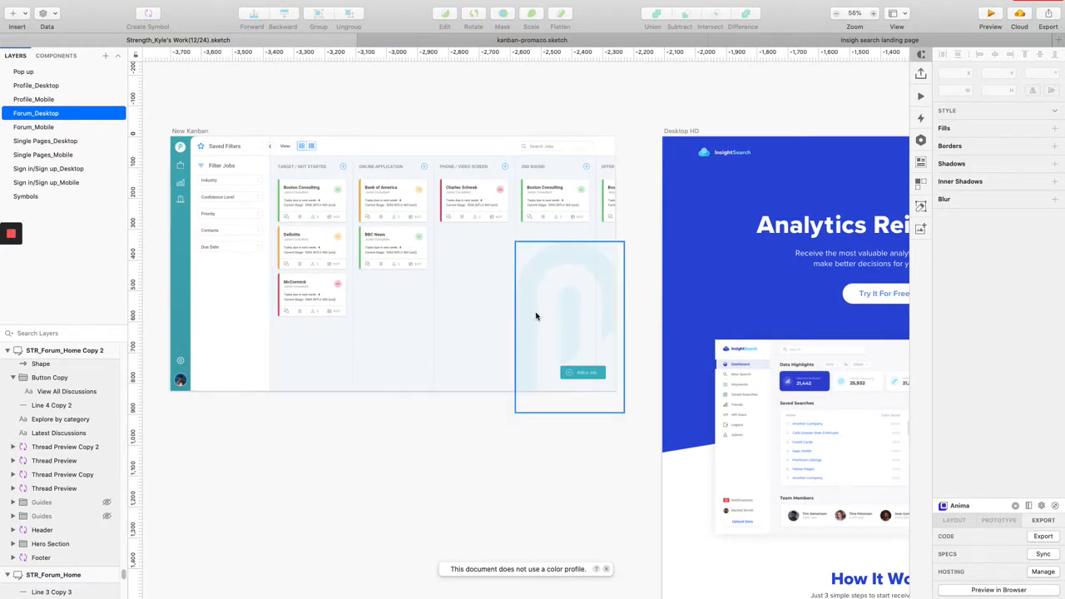
{"action": "mouse_move", "coordinate": [559, 290]}
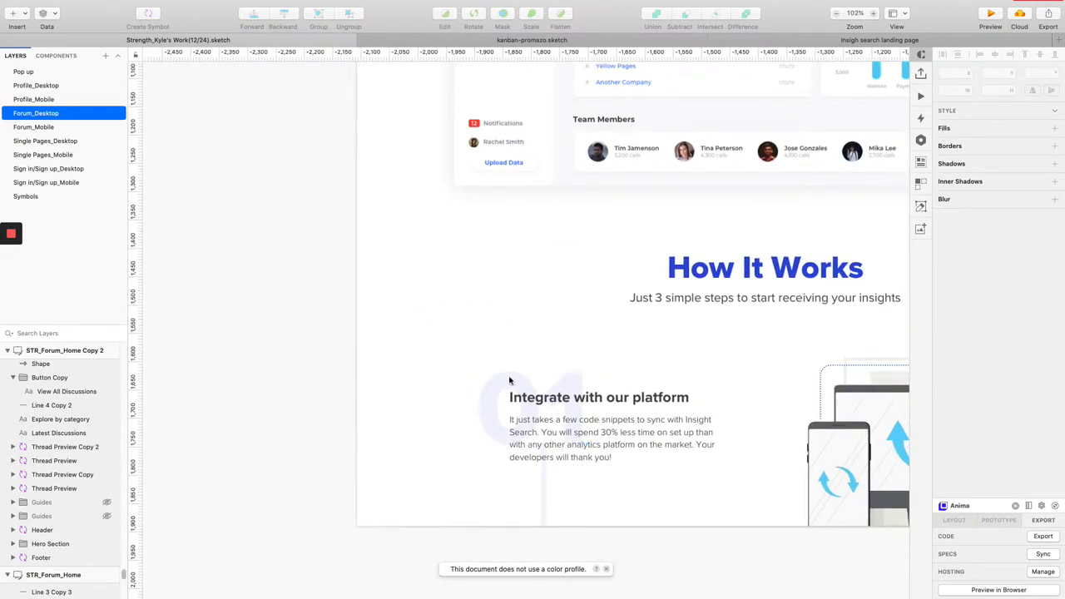
Step: Scroll to the STR_Forum_Home artboard and select its black Hero Section layer
{"action": "scroll", "scroll_direction": "down", "scroll_amount": 3}
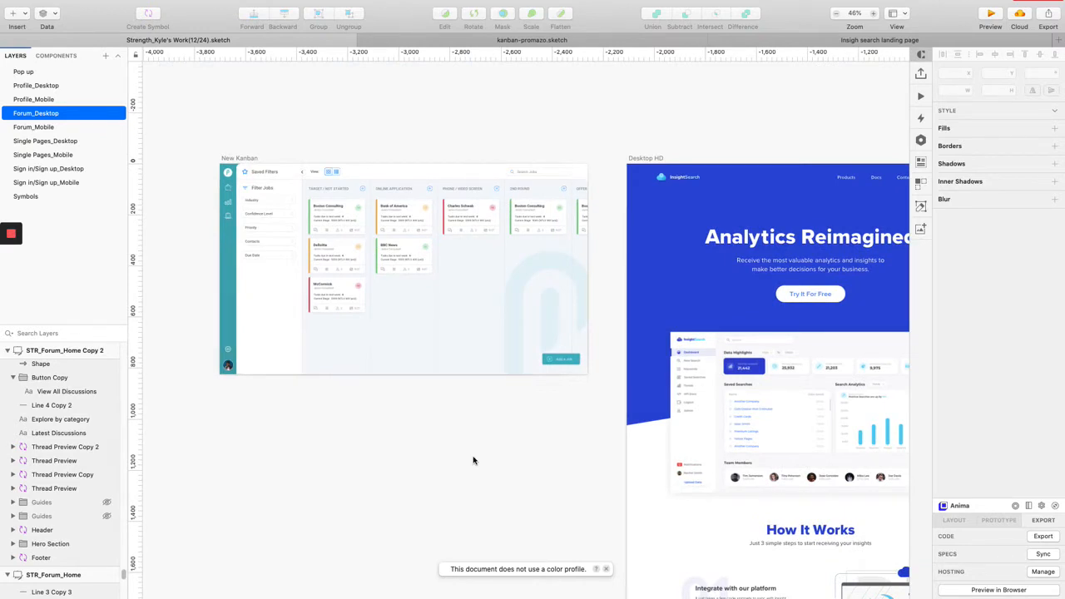
{"action": "mouse_move", "coordinate": [572, 465]}
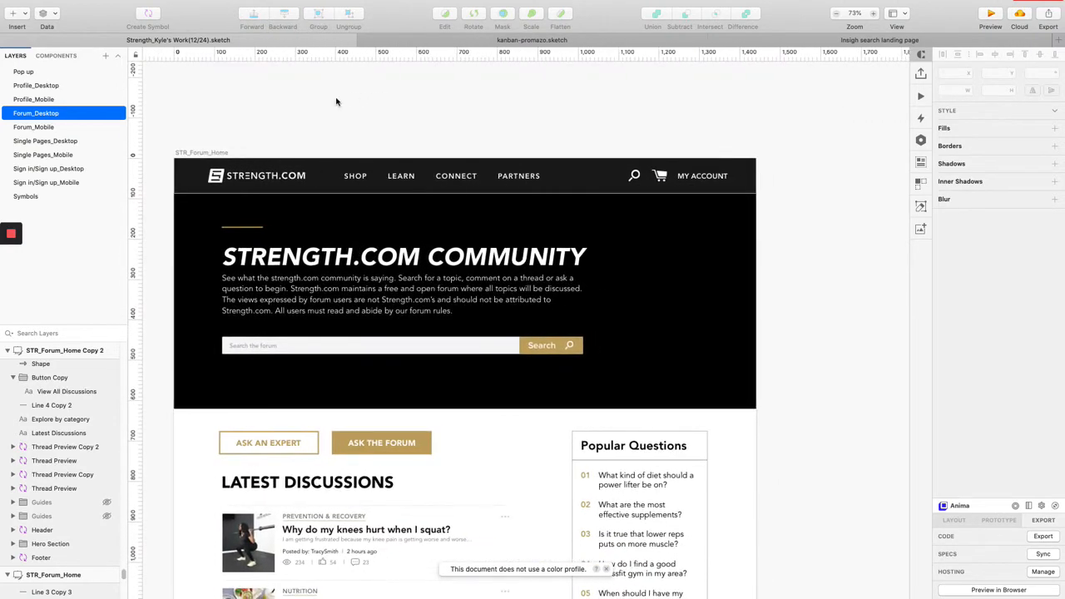
{"action": "left_click", "coordinate": [699, 223]}
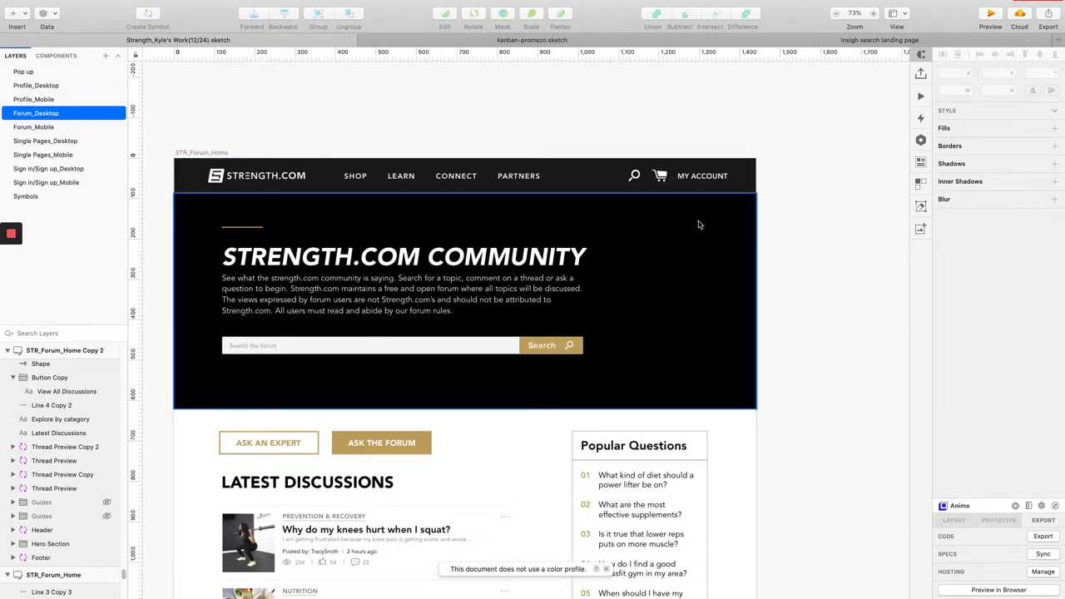
{"action": "mouse_move", "coordinate": [691, 347]}
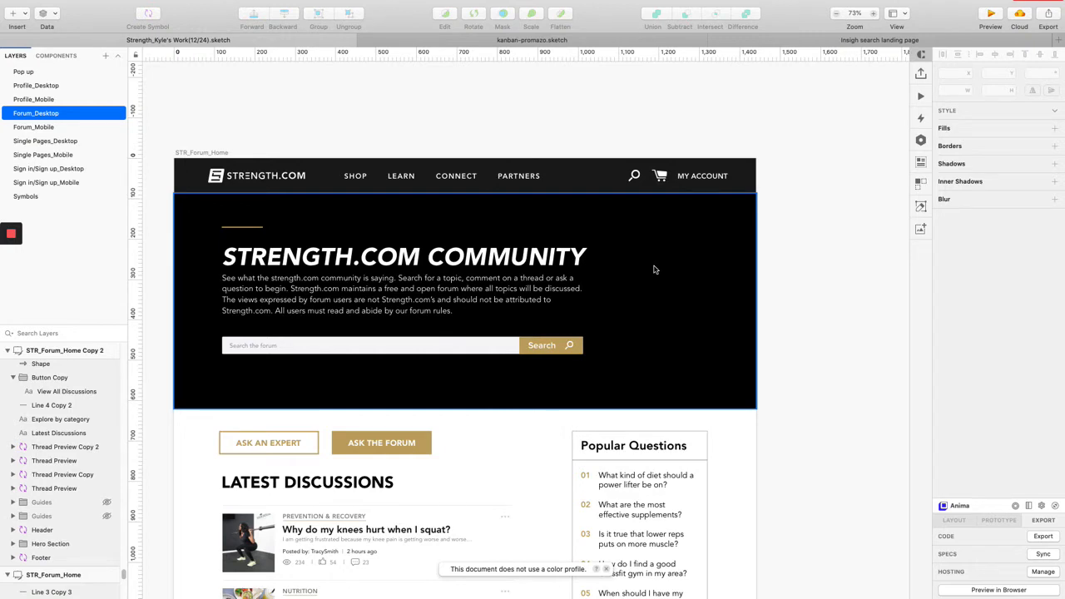
{"action": "mouse_move", "coordinate": [647, 308]}
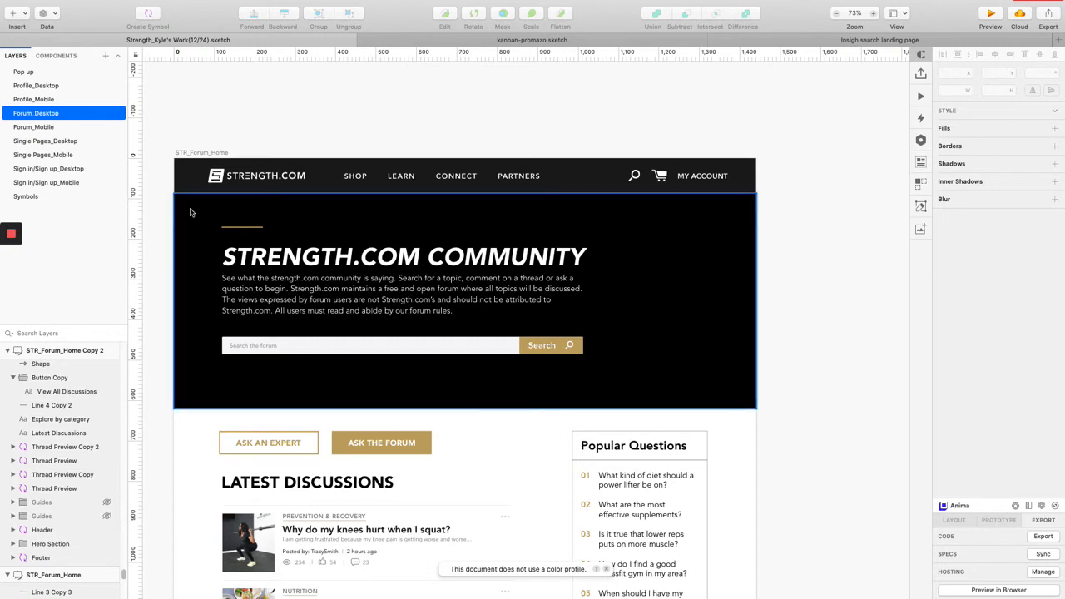
{"action": "mouse_move", "coordinate": [626, 234]}
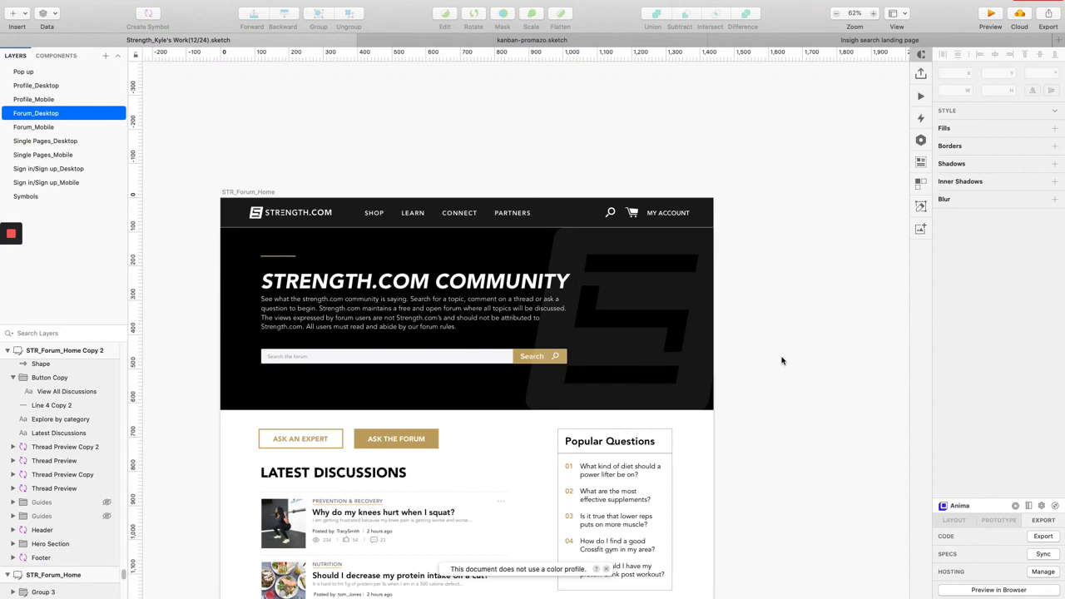
{"action": "mouse_move", "coordinate": [755, 356]}
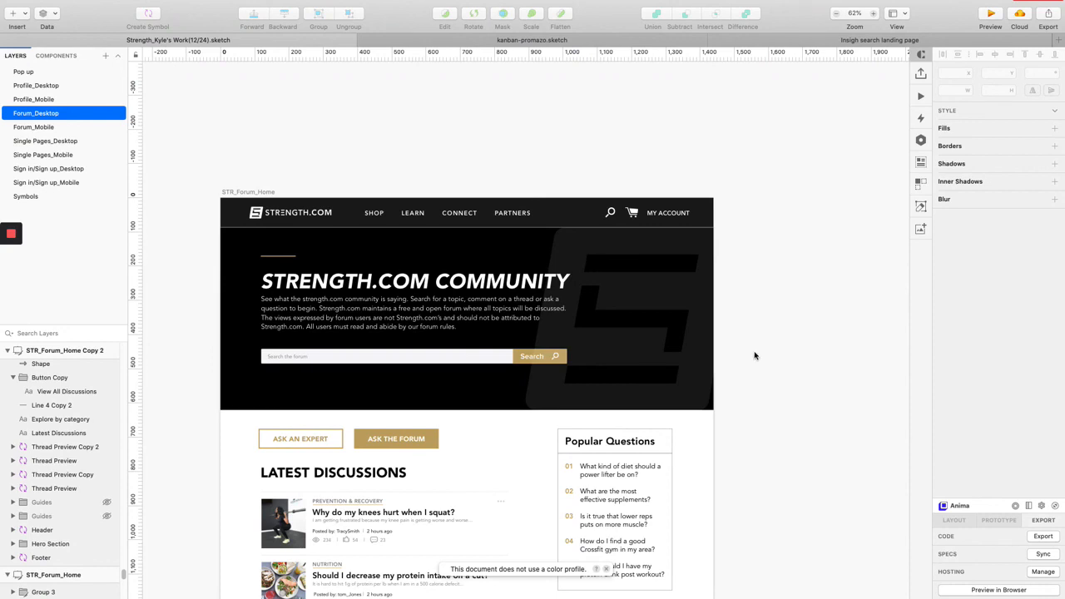
{"action": "mouse_move", "coordinate": [73, 265]}
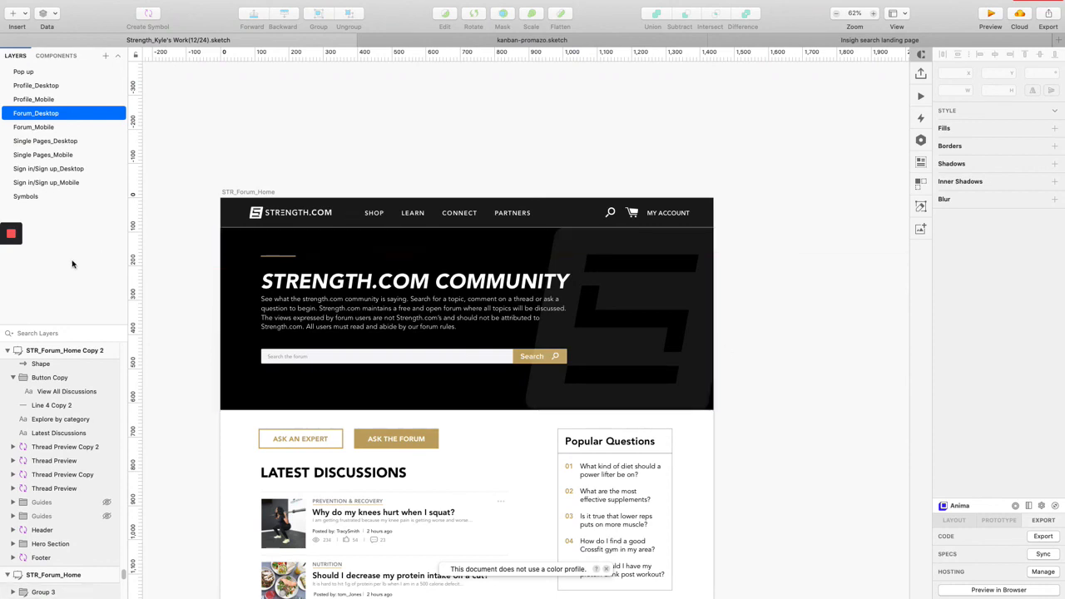